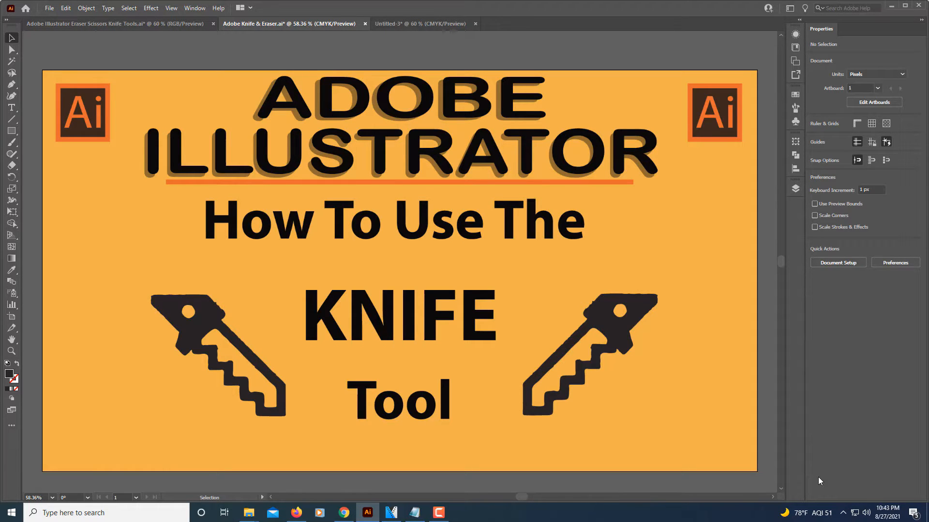
{"action": "mouse_move", "coordinate": [664, 97]}
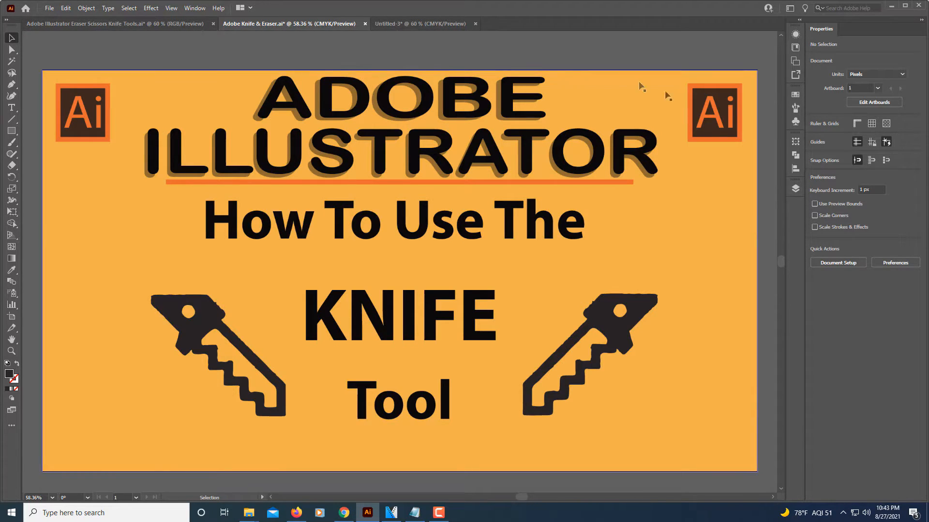
Step: Draw a large rectangle in the Untitled-3 document and fill it blue
{"action": "left_click", "coordinate": [420, 23]}
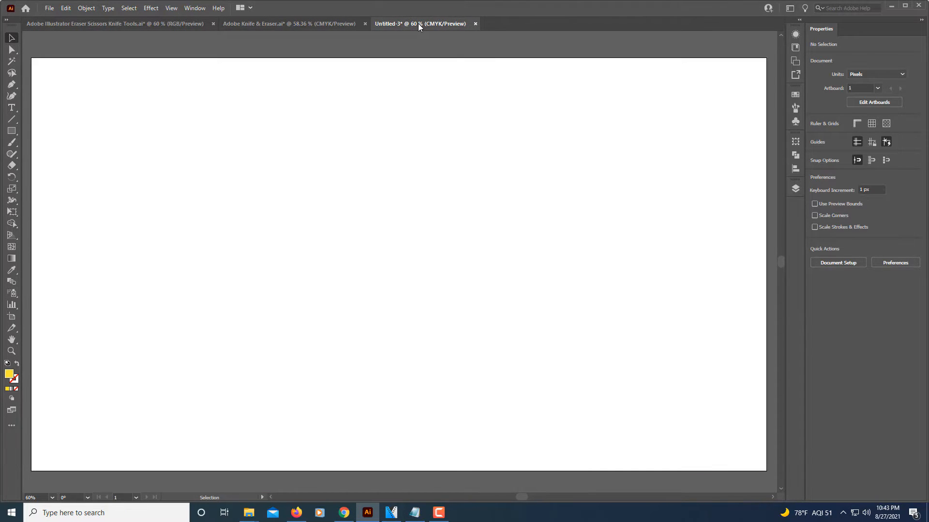
{"action": "mouse_move", "coordinate": [11, 131]}
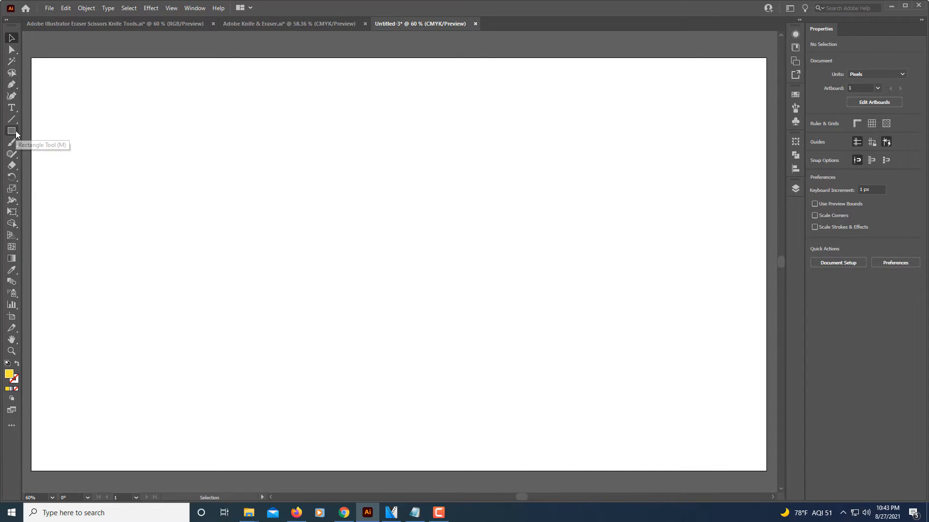
{"action": "left_click", "coordinate": [11, 131]}
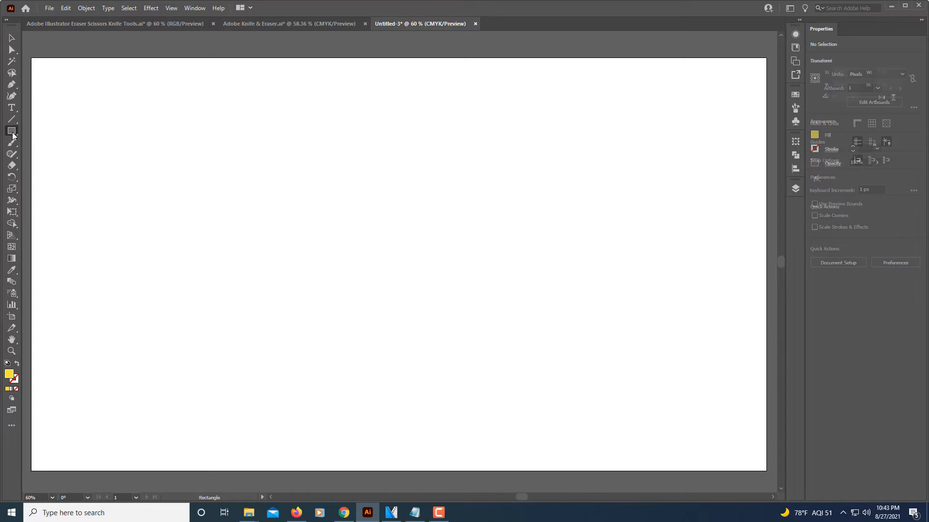
{"action": "left_click_drag", "start_coordinate": [199, 167], "coordinate": [474, 383]}
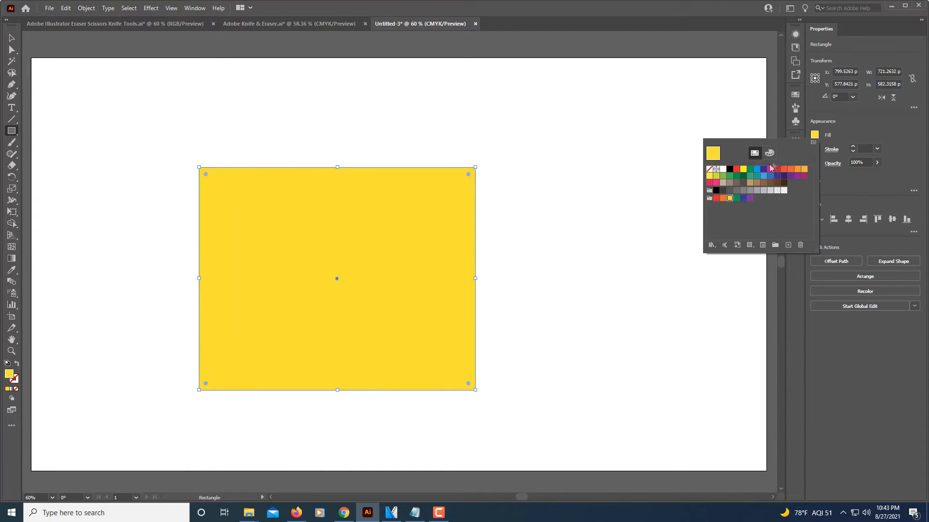
{"action": "left_click", "coordinate": [756, 169]}
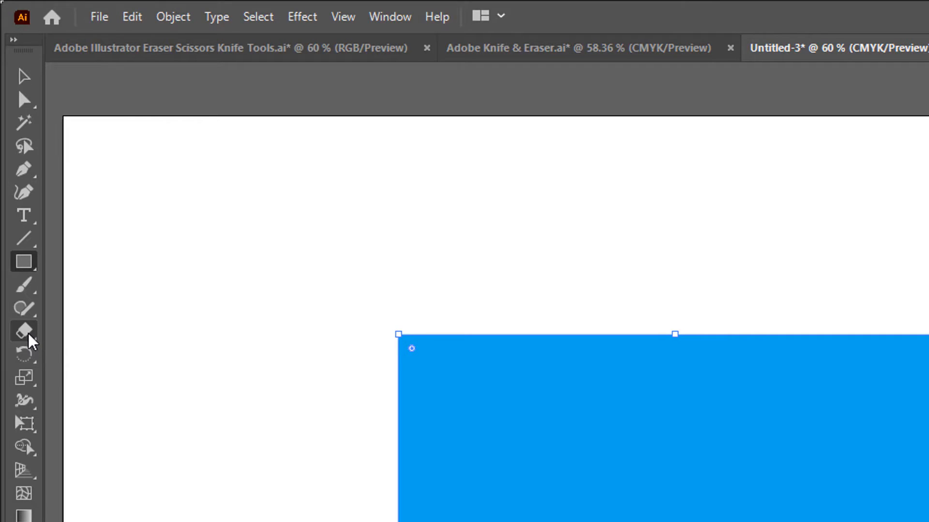
Step: Show the Eraser tool group with its Scissors and Knife tools
{"action": "left_click", "coordinate": [24, 330]}
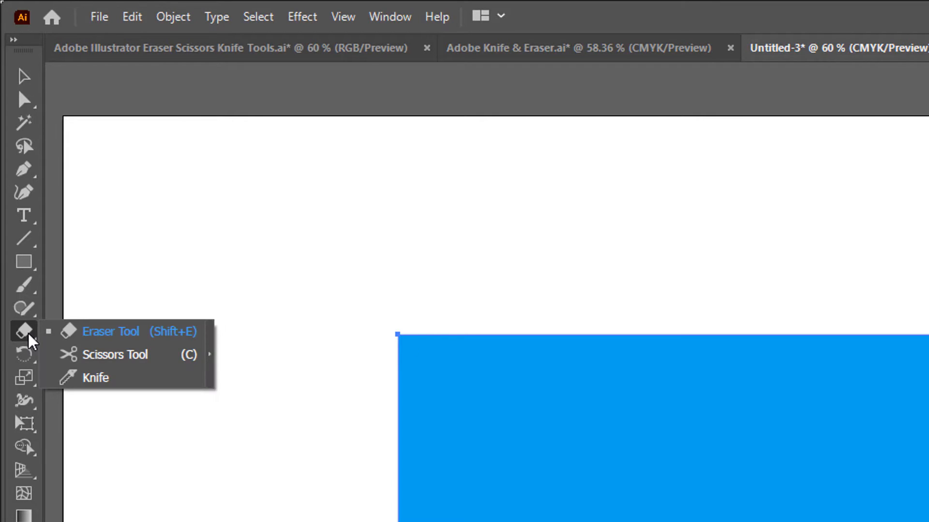
{"action": "mouse_move", "coordinate": [101, 380]}
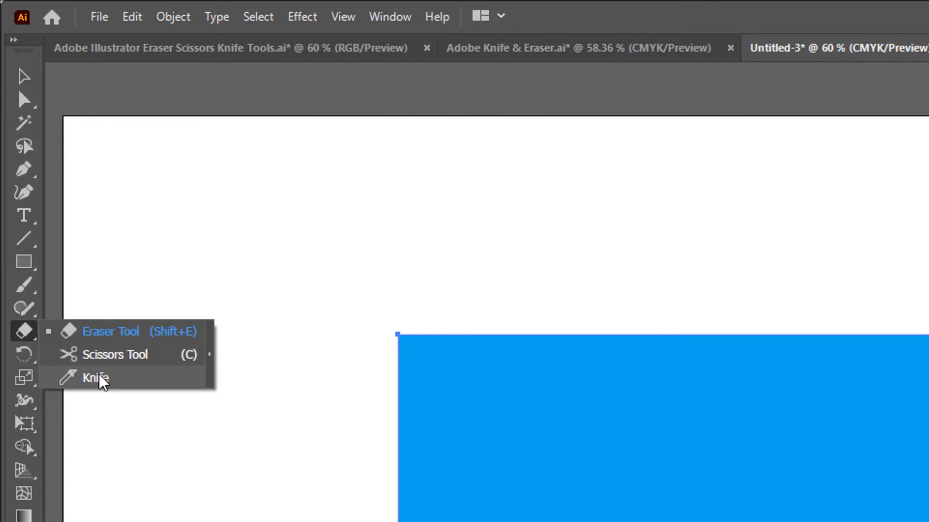
{"action": "mouse_move", "coordinate": [135, 355]}
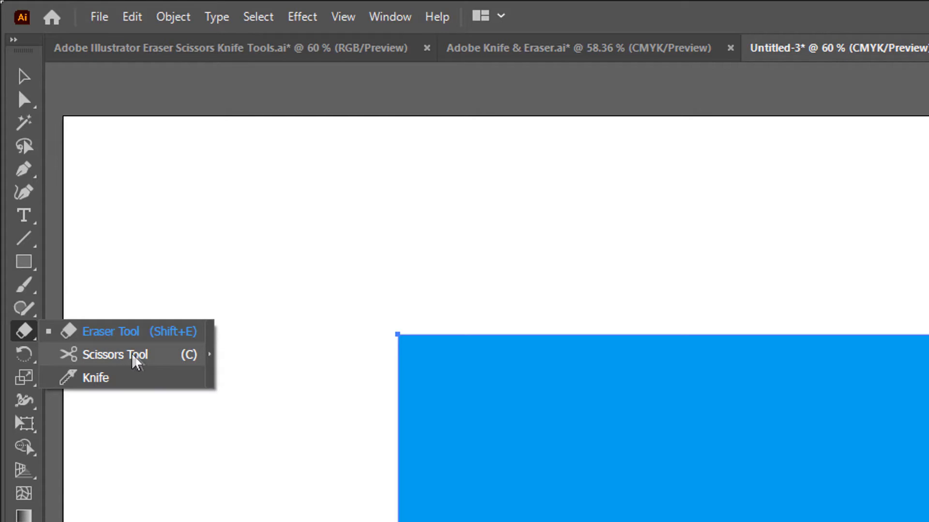
{"action": "mouse_move", "coordinate": [98, 382]}
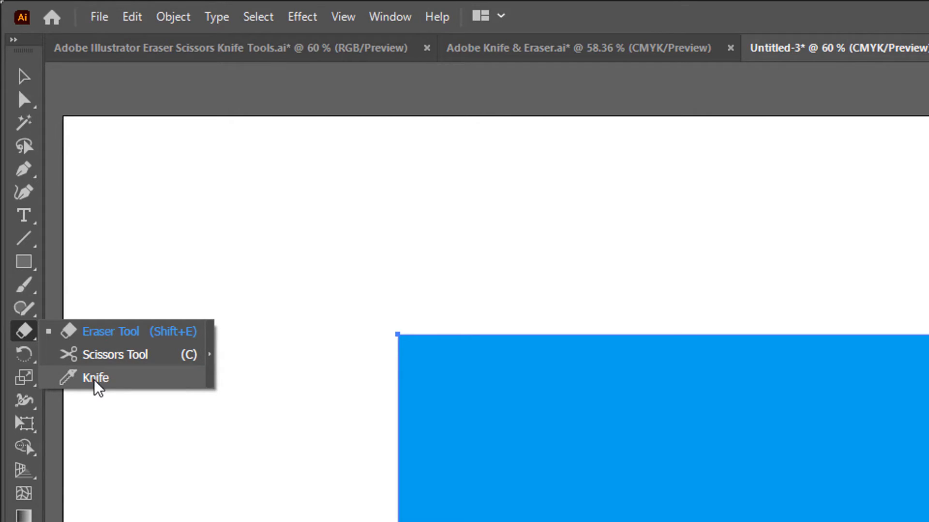
{"action": "mouse_move", "coordinate": [98, 385]}
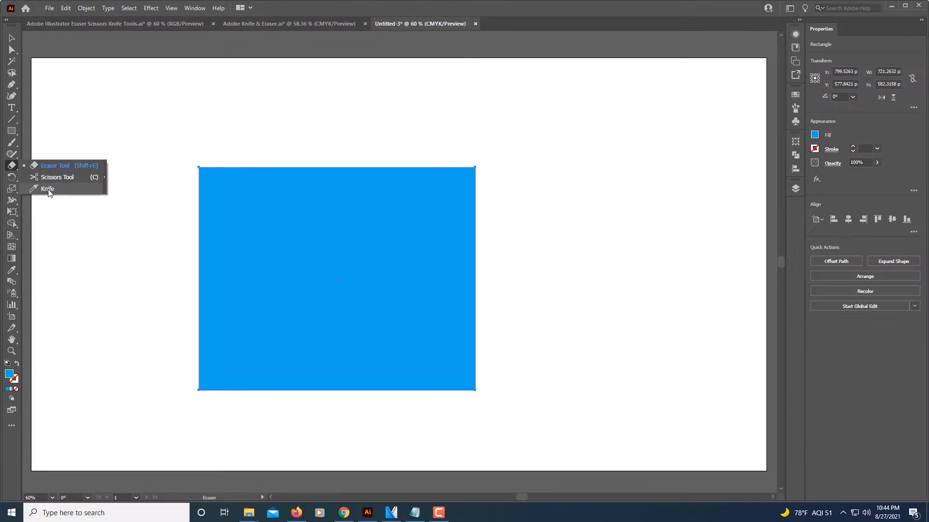
Step: Slice the blue rectangle into top and bottom pieces with a wavy Knife cut
{"action": "left_click", "coordinate": [47, 189]}
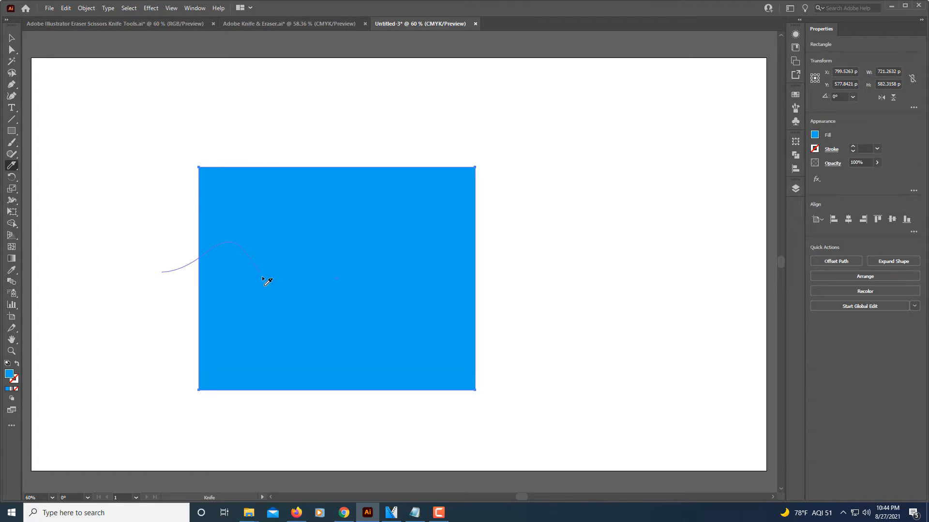
{"action": "left_click_drag", "start_coordinate": [267, 281], "coordinate": [450, 287]}
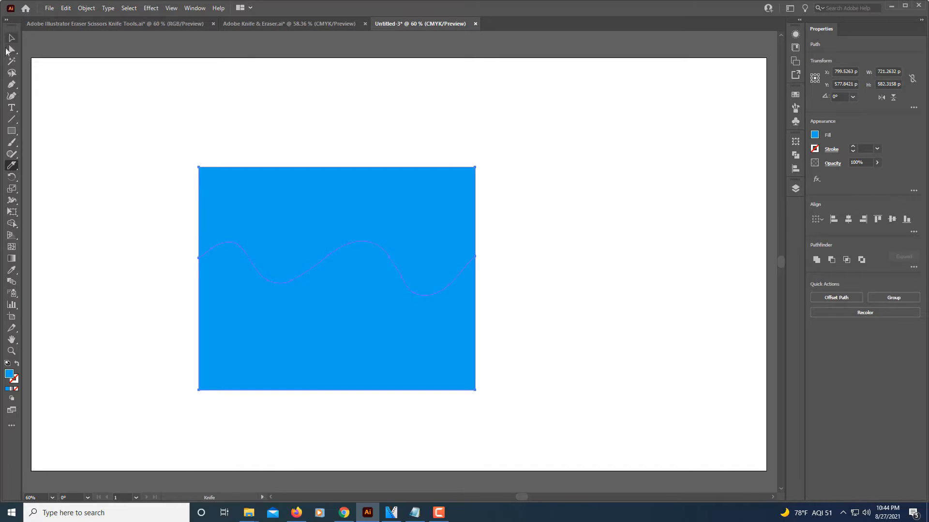
{"action": "left_click", "coordinate": [10, 38]}
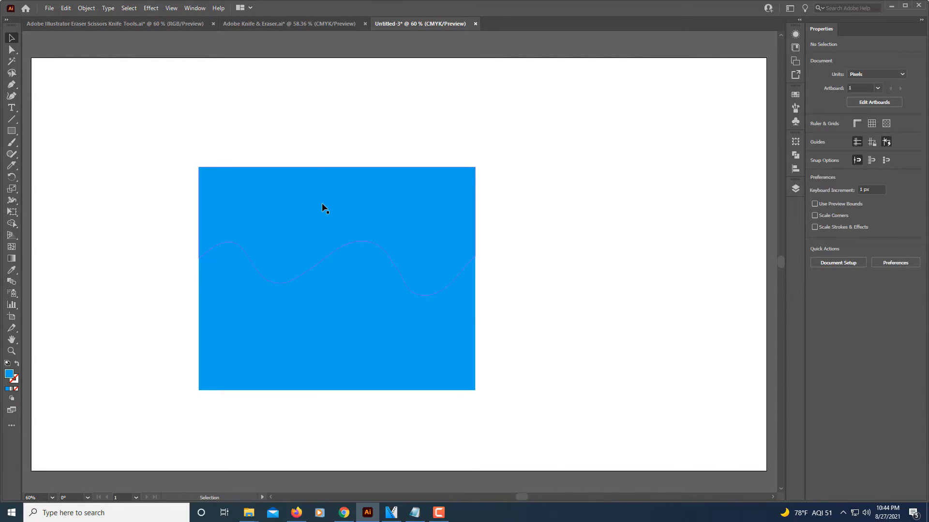
Step: Drag the top rectangle piece upward, fill it yellow, and give the bottom piece another swatch
{"action": "left_click_drag", "start_coordinate": [336, 247], "coordinate": [336, 213]}
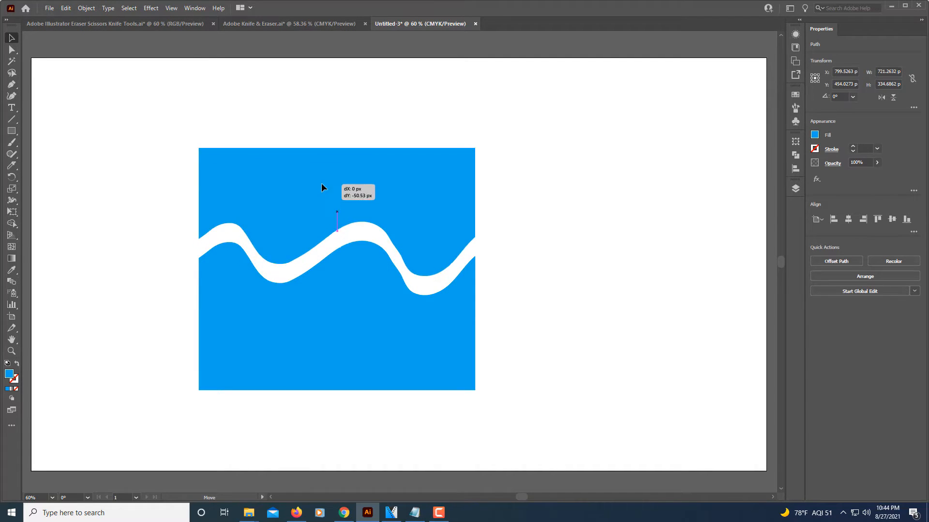
{"action": "left_click_drag", "start_coordinate": [336, 212], "coordinate": [366, 142]}
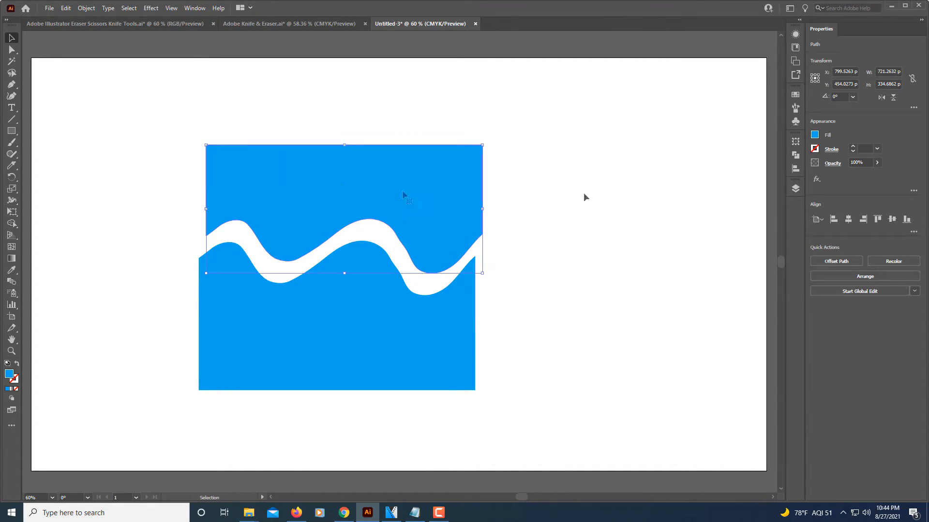
{"action": "left_click", "coordinate": [814, 135]}
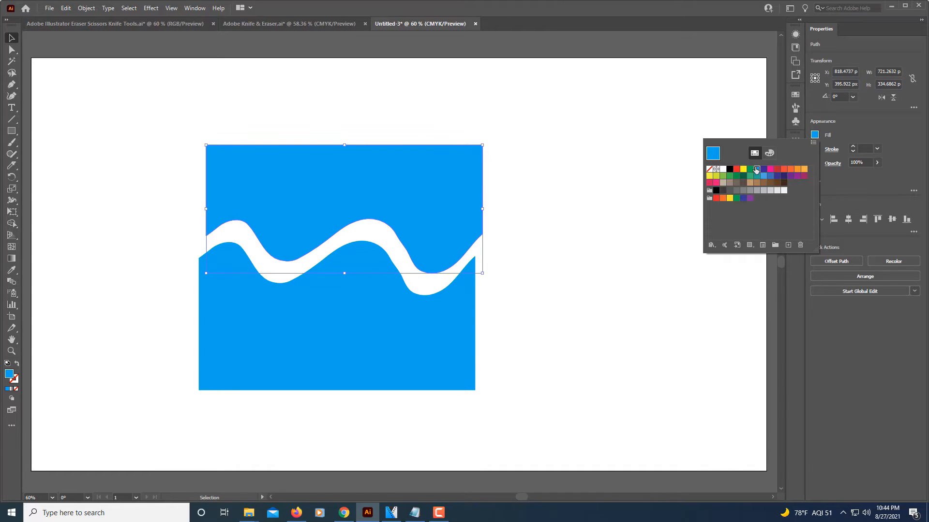
{"action": "left_click", "coordinate": [743, 169]}
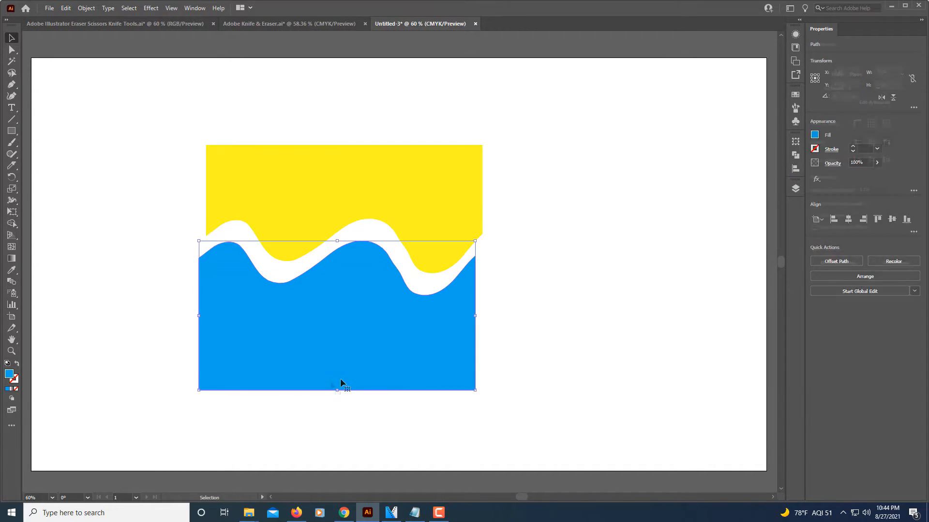
{"action": "left_click", "coordinate": [815, 134]}
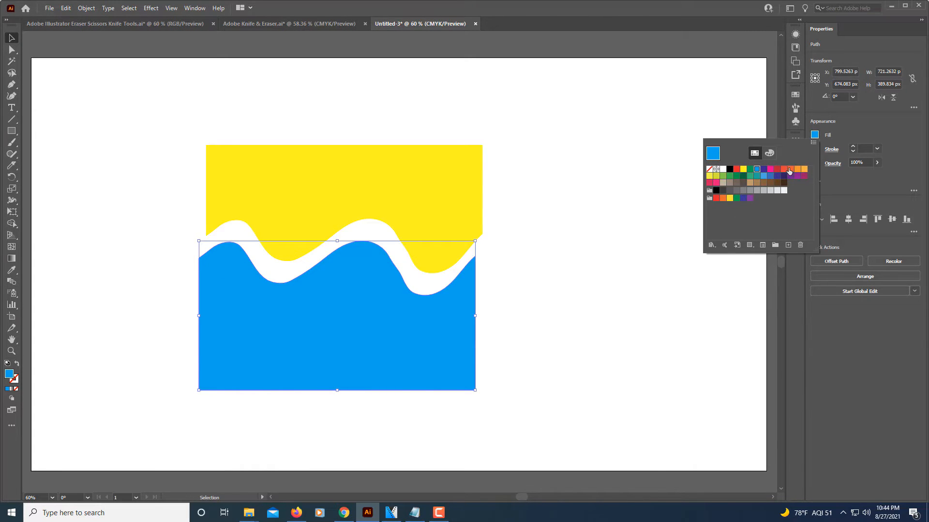
{"action": "left_click", "coordinate": [788, 171]}
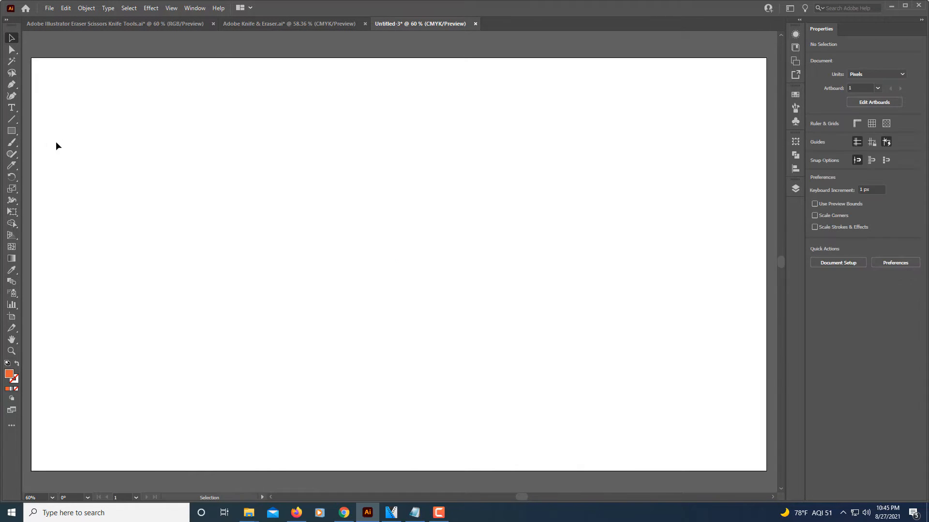
{"action": "mouse_move", "coordinate": [11, 130]}
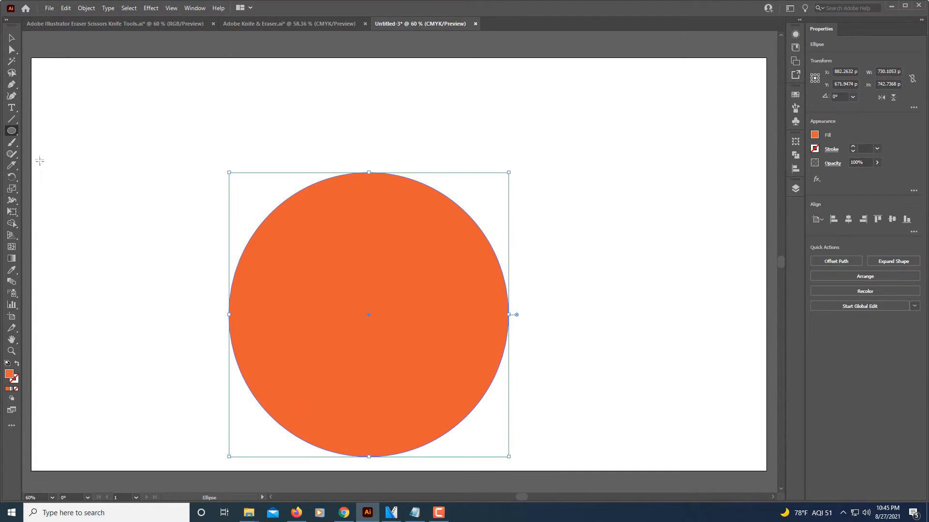
{"action": "mouse_move", "coordinate": [10, 167]}
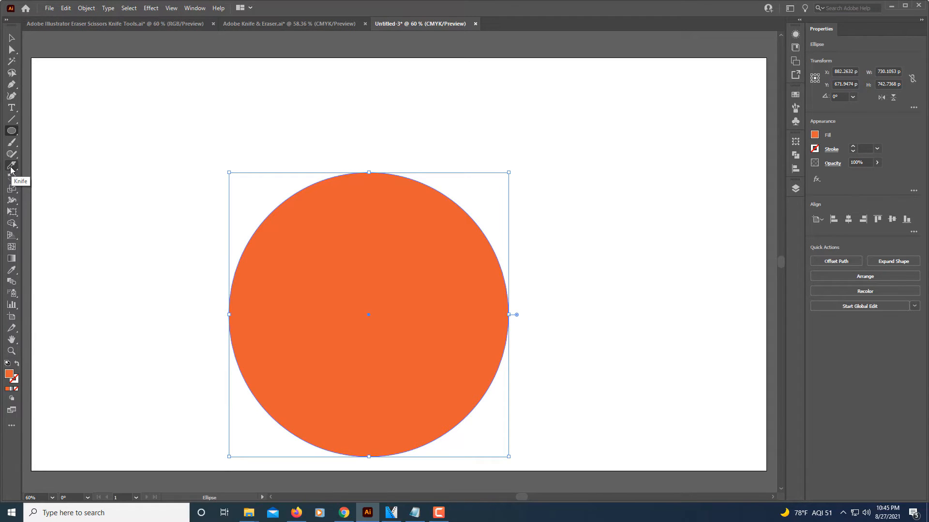
Step: Cut the orange circle into two pieces along a wavy Knife line
{"action": "left_click_drag", "start_coordinate": [191, 325], "coordinate": [279, 282]}
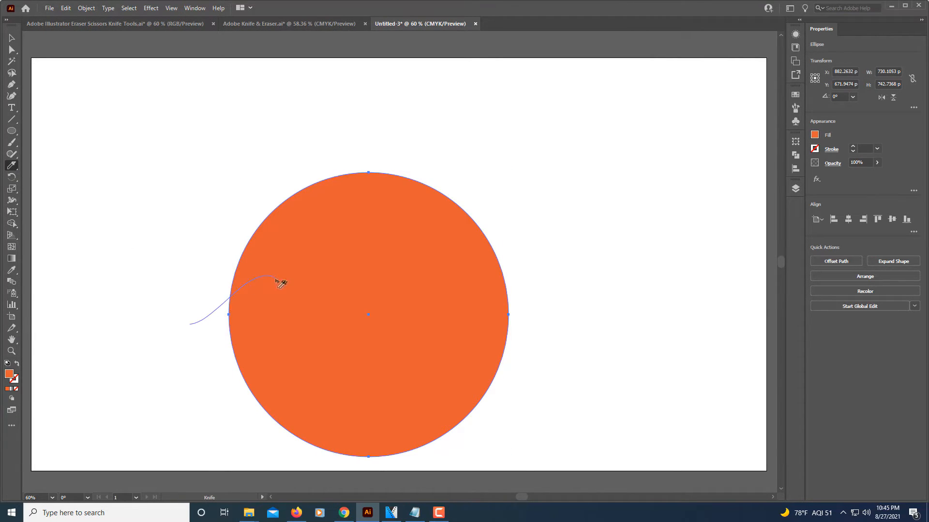
{"action": "left_click_drag", "start_coordinate": [279, 282], "coordinate": [494, 263]}
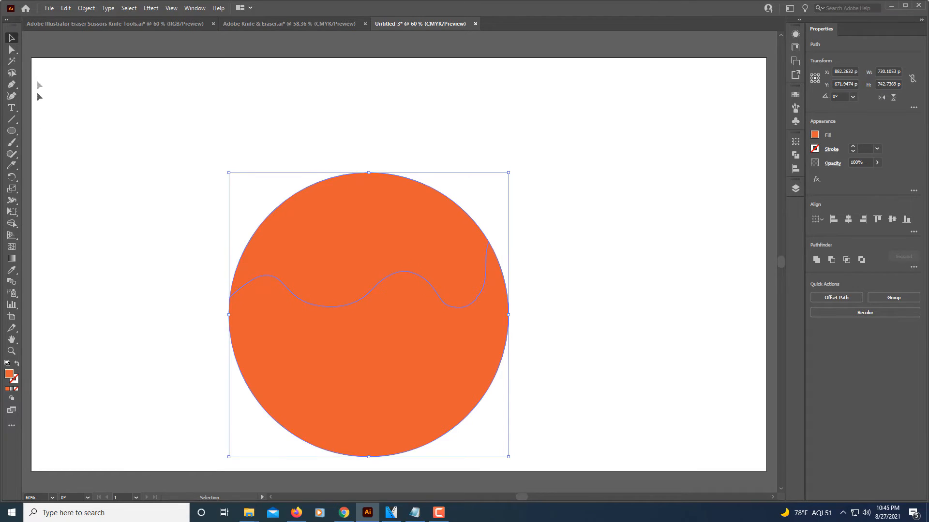
{"action": "left_click", "coordinate": [93, 185]}
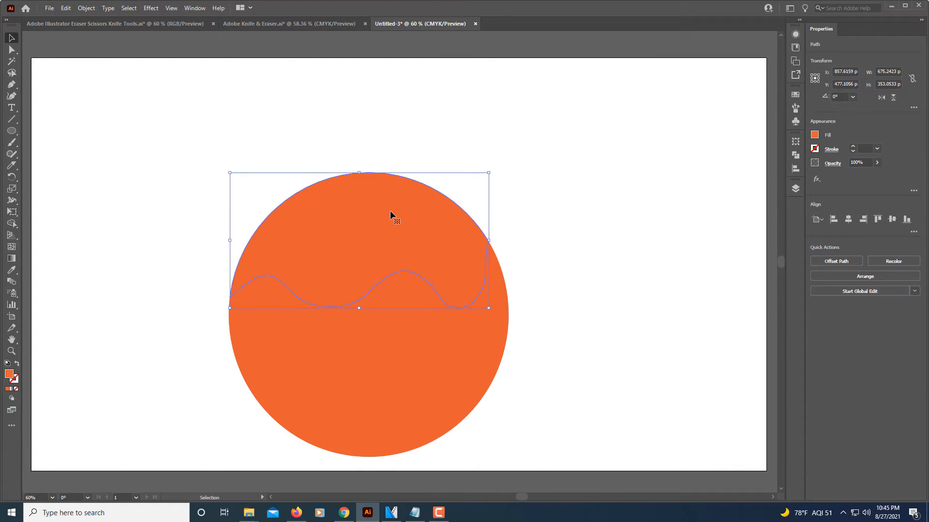
Step: Lift the circle's top piece upward, then select both pieces for removal
{"action": "left_click_drag", "start_coordinate": [391, 216], "coordinate": [382, 170]}
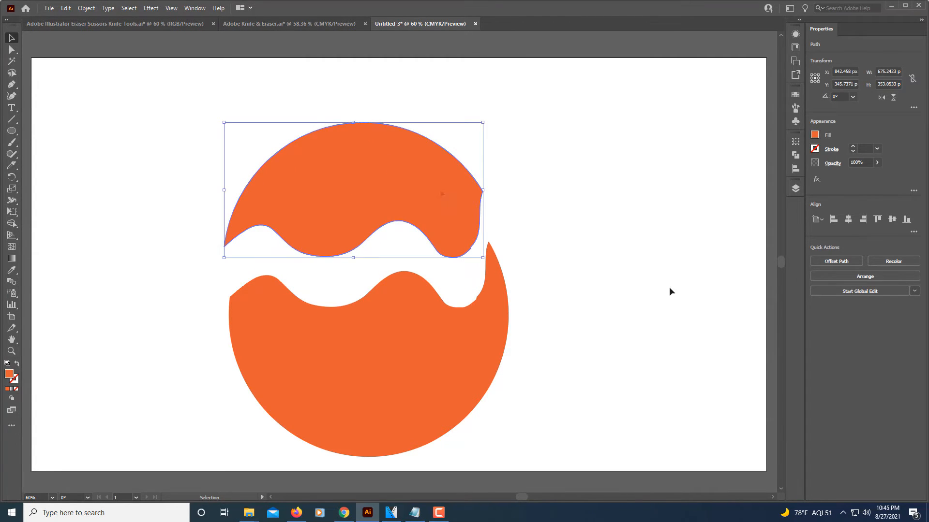
{"action": "mouse_move", "coordinate": [556, 422]}
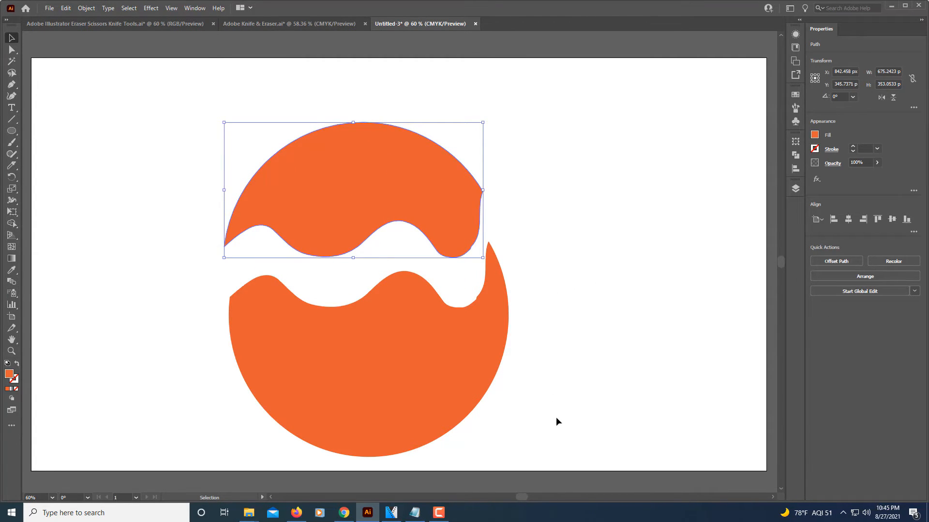
{"action": "left_click", "coordinate": [562, 431]}
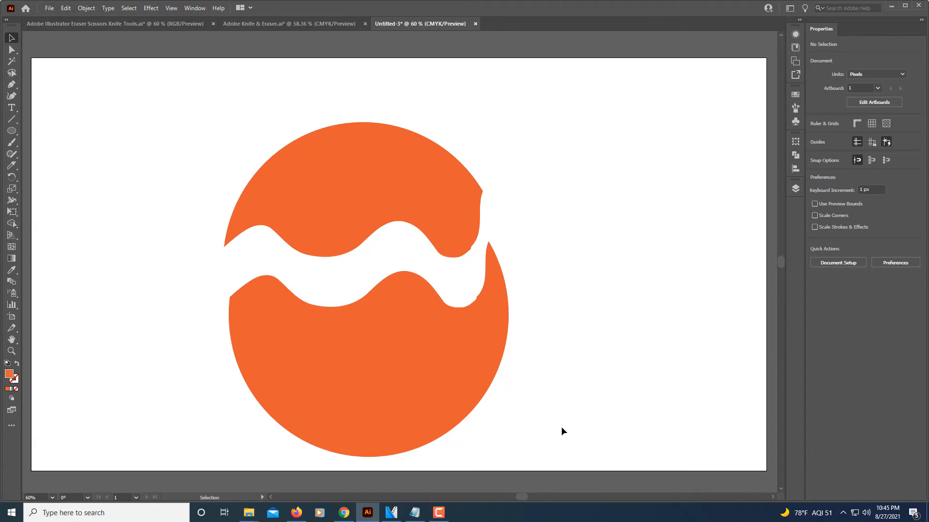
{"action": "left_click_drag", "start_coordinate": [352, 306], "coordinate": [562, 432]}
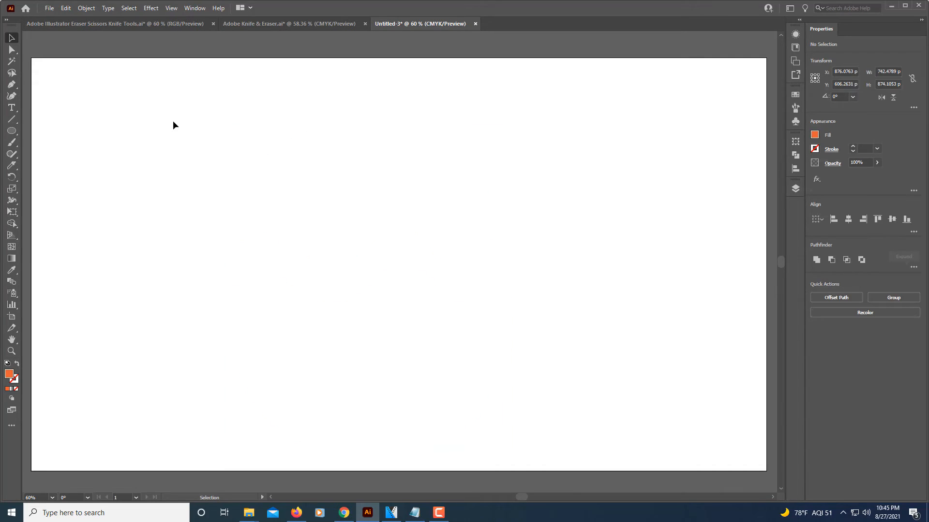
Step: Clear the selection, leaving an empty artboard with default fill and stroke
{"action": "left_click", "coordinate": [11, 108]}
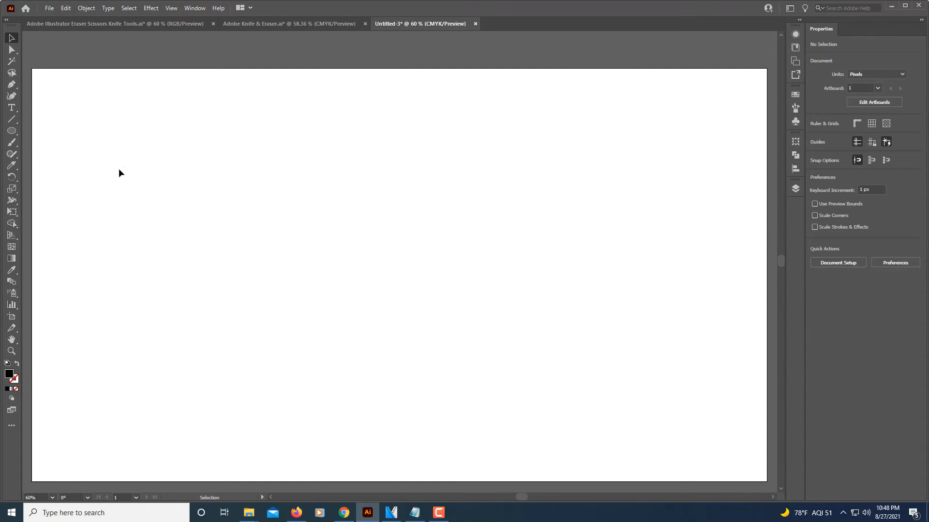
{"action": "mouse_move", "coordinate": [11, 108]}
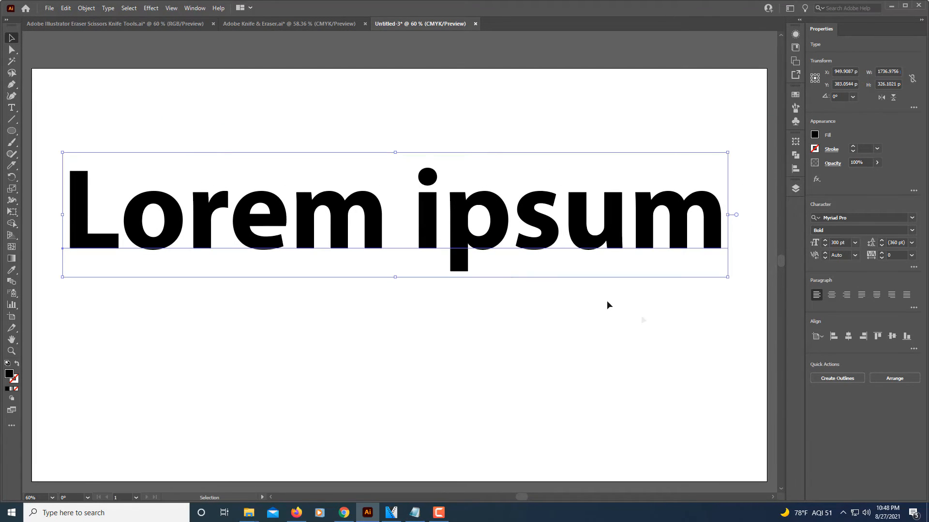
{"action": "mouse_move", "coordinate": [23, 255]}
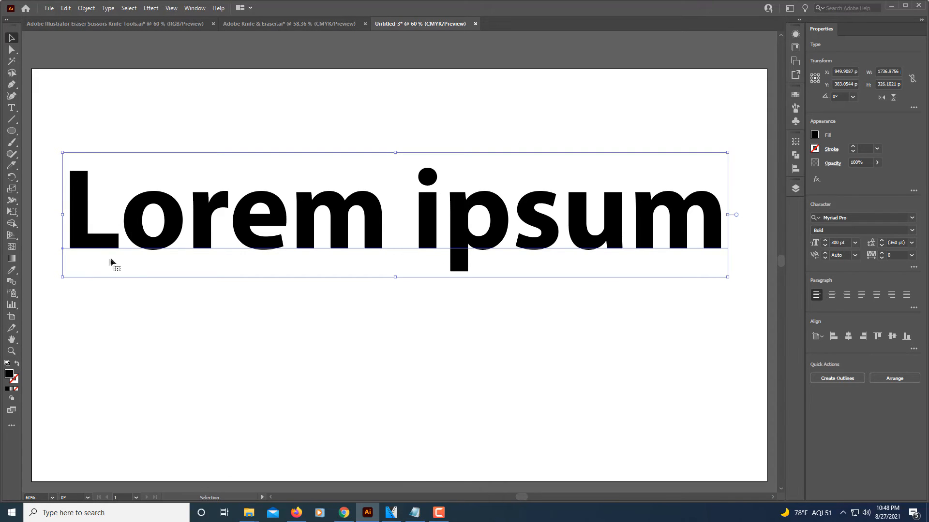
{"action": "mouse_move", "coordinate": [462, 234]}
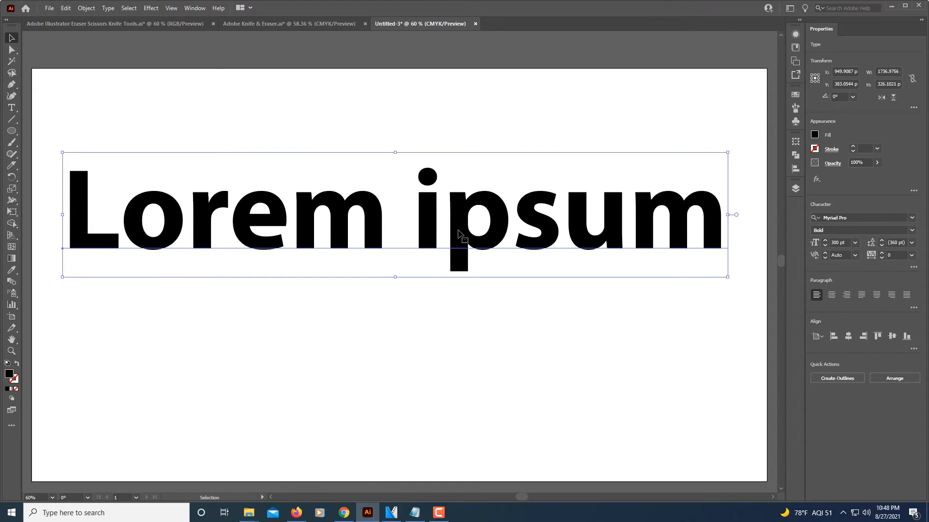
{"action": "mouse_move", "coordinate": [732, 207]}
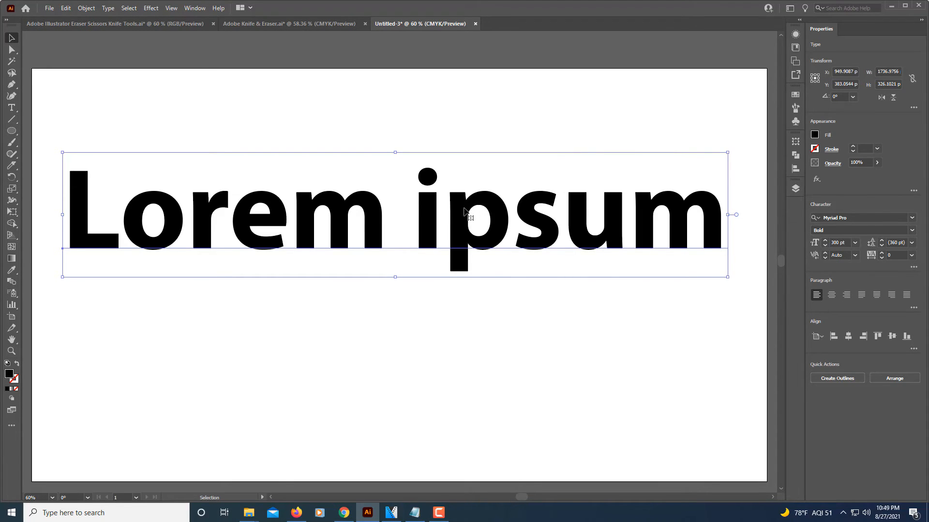
Step: Convert the 'Lorem ipsum' text to outlines, ungroup the letters, and deselect them
{"action": "right_click", "coordinate": [465, 214]}
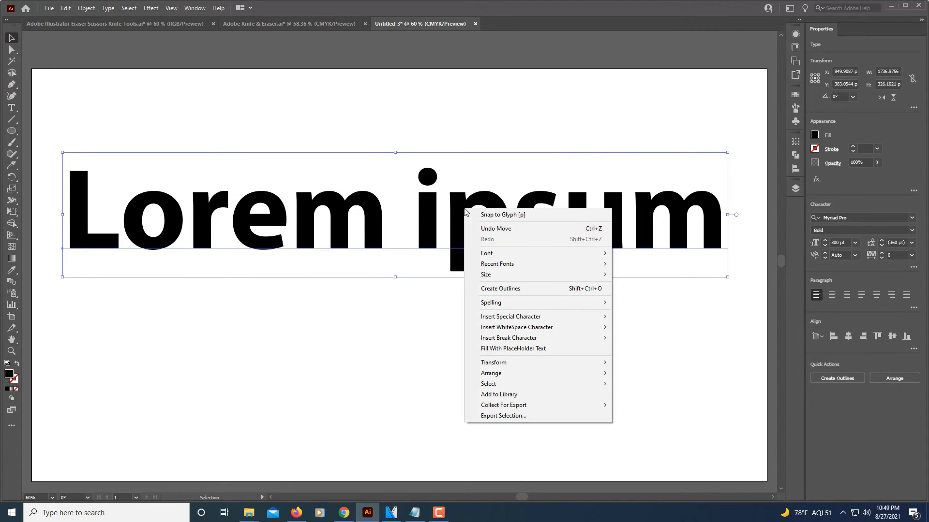
{"action": "mouse_move", "coordinate": [500, 292]}
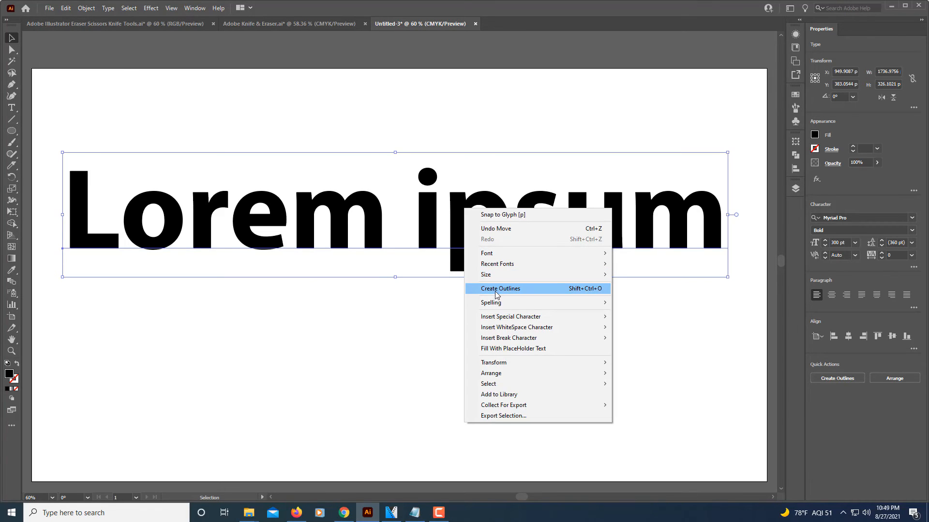
{"action": "left_click", "coordinate": [500, 288]}
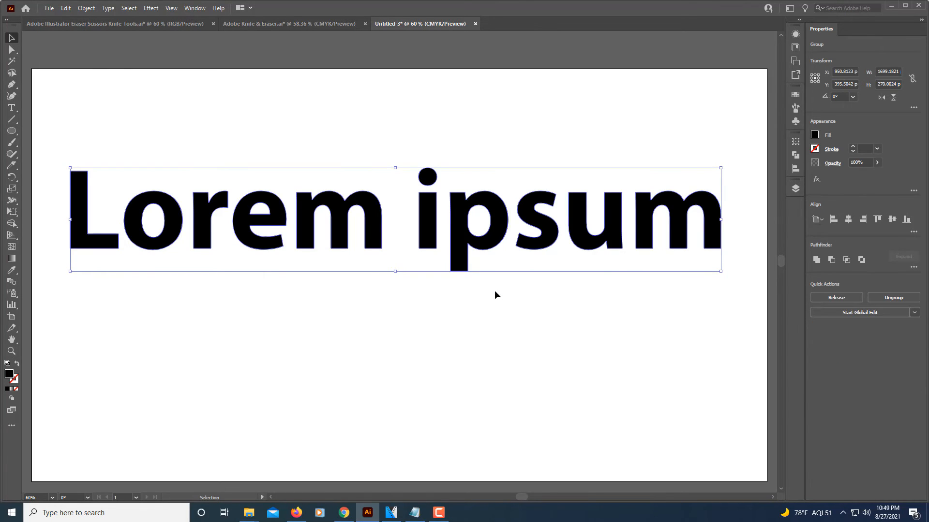
{"action": "mouse_move", "coordinate": [892, 297]}
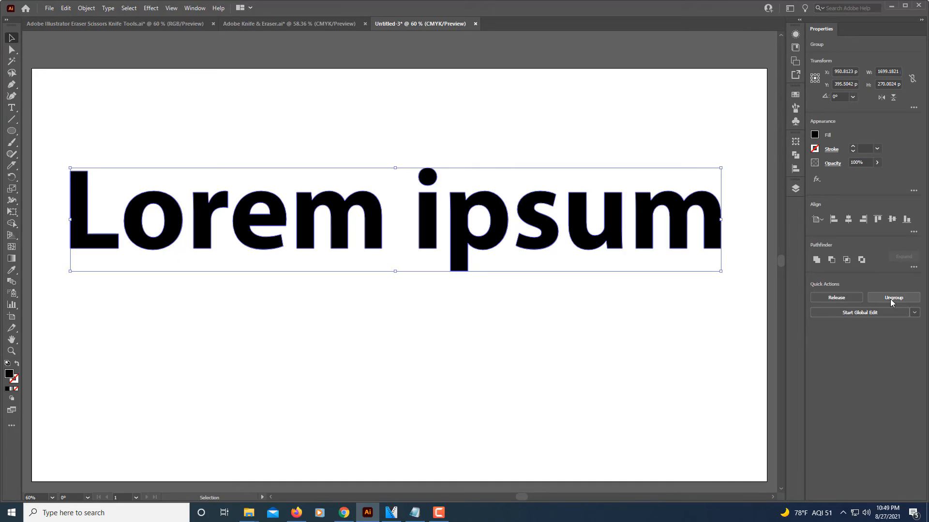
{"action": "mouse_move", "coordinate": [893, 298]}
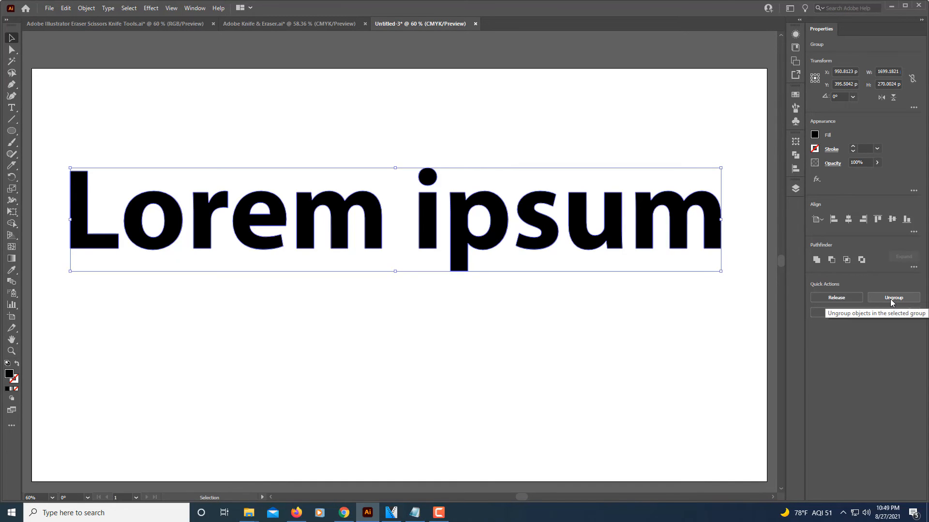
{"action": "left_click", "coordinate": [894, 297]}
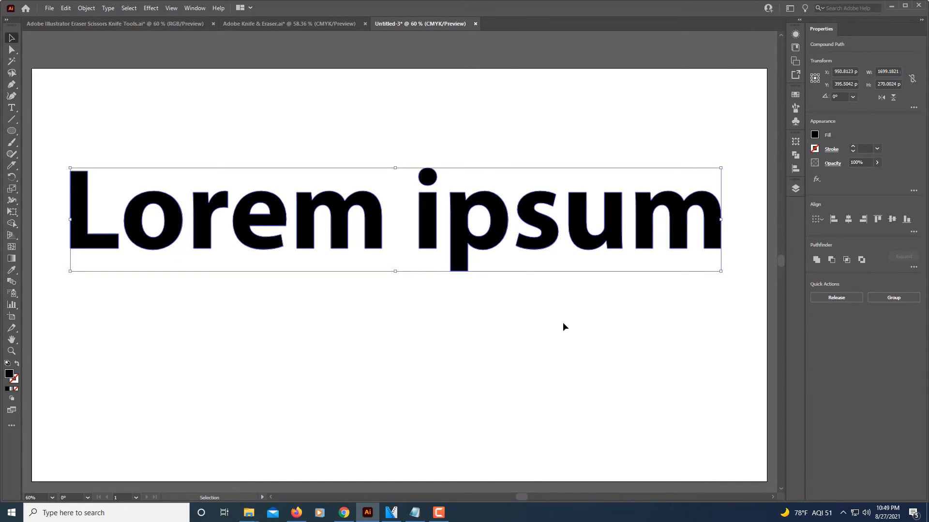
{"action": "left_click", "coordinate": [339, 330]}
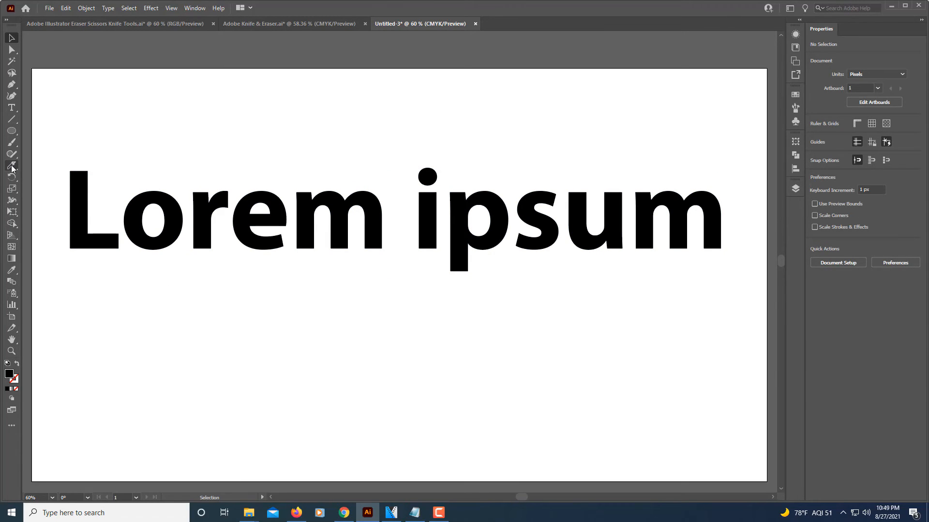
Step: Cut through all outlined 'Lorem ipsum' letters with one wavy Knife stroke
{"action": "left_click", "coordinate": [11, 168]}
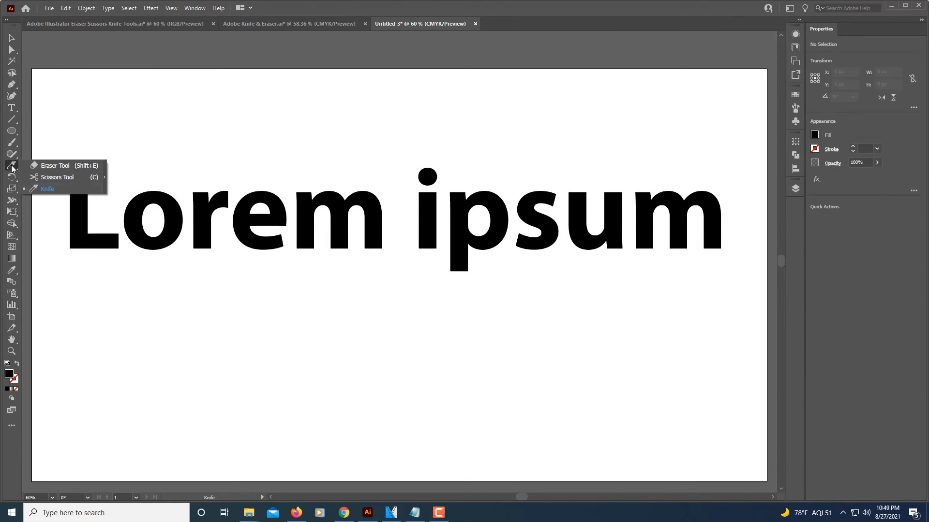
{"action": "mouse_move", "coordinate": [45, 226]}
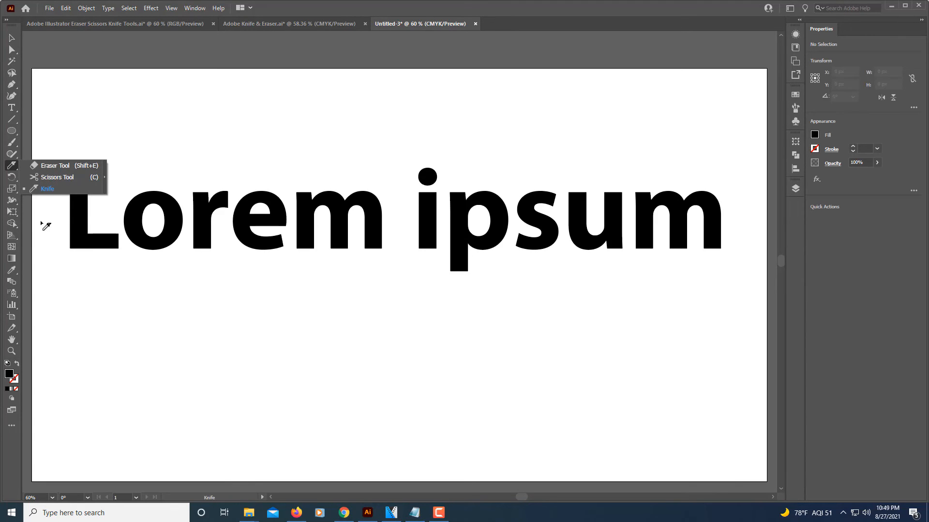
{"action": "mouse_move", "coordinate": [53, 240]}
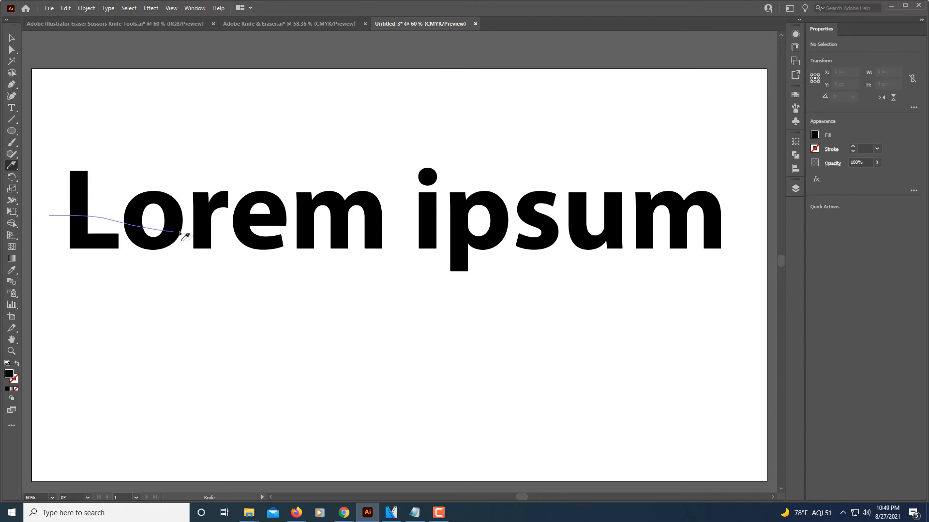
{"action": "left_click_drag", "start_coordinate": [184, 234], "coordinate": [467, 235]}
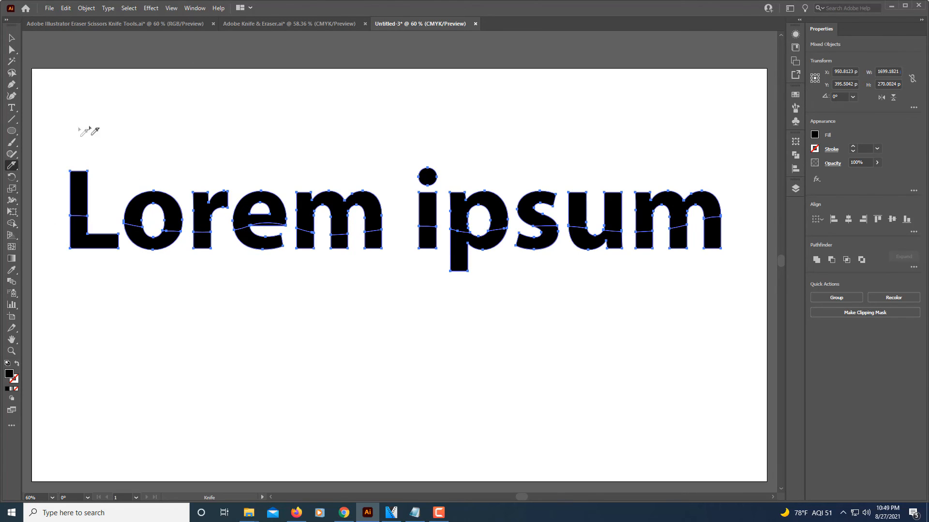
{"action": "mouse_move", "coordinate": [11, 39]}
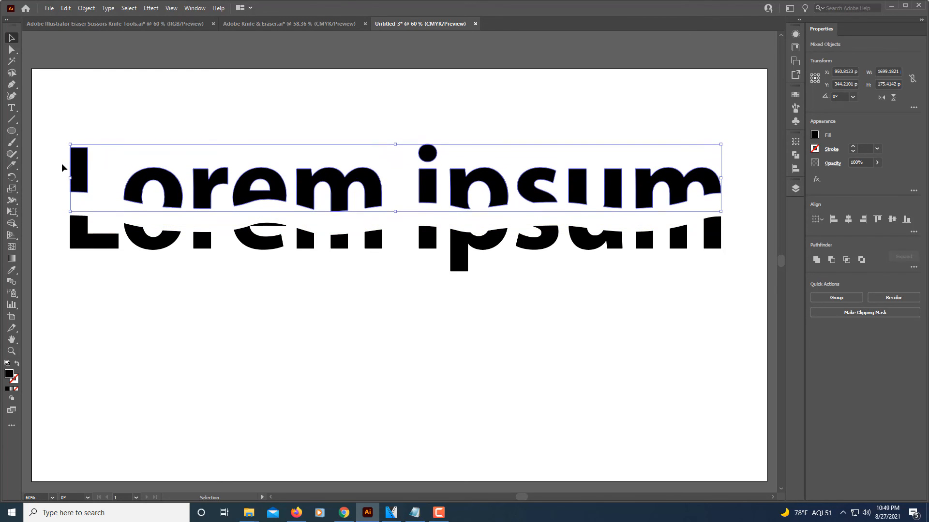
Step: Deselect the lifted top halves of the letters
{"action": "left_click", "coordinate": [383, 449]}
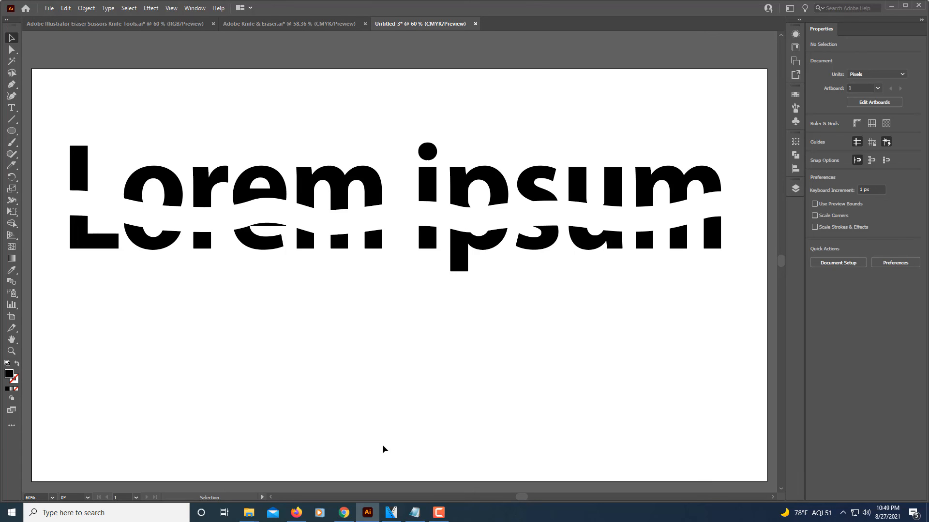
{"action": "mouse_move", "coordinate": [397, 449]}
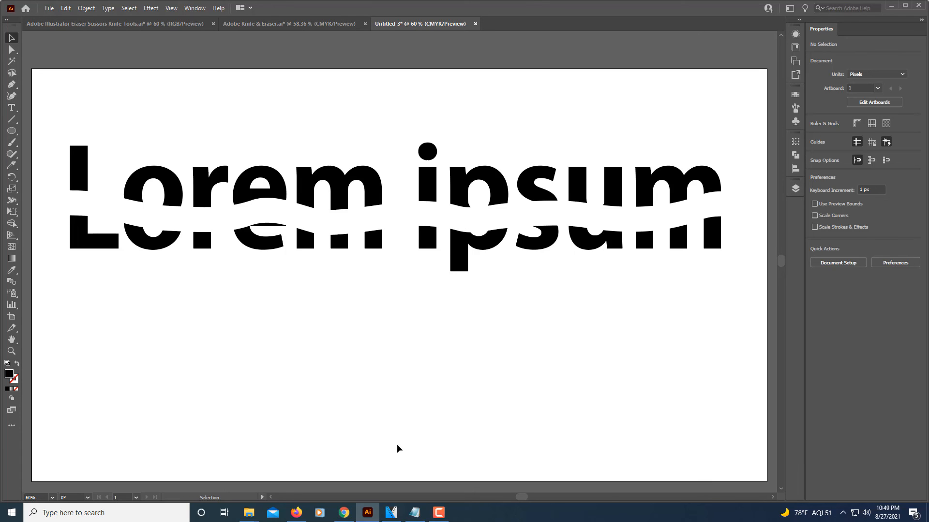